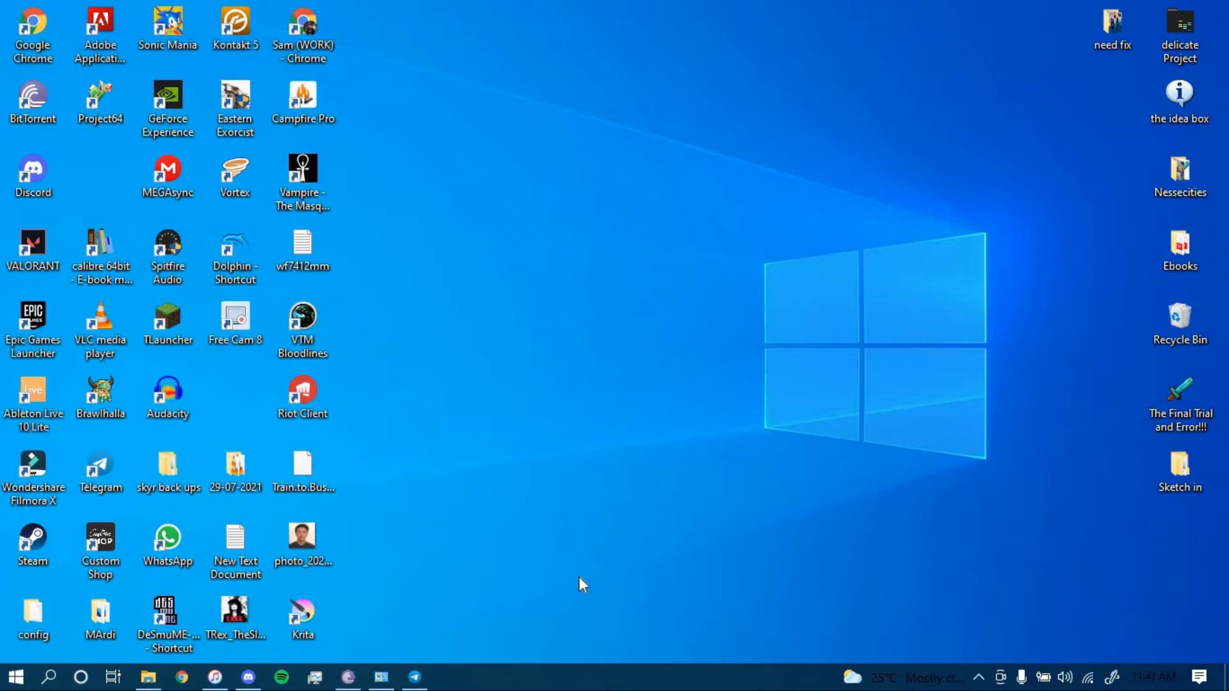
pyautogui.moveTo(427, 99)
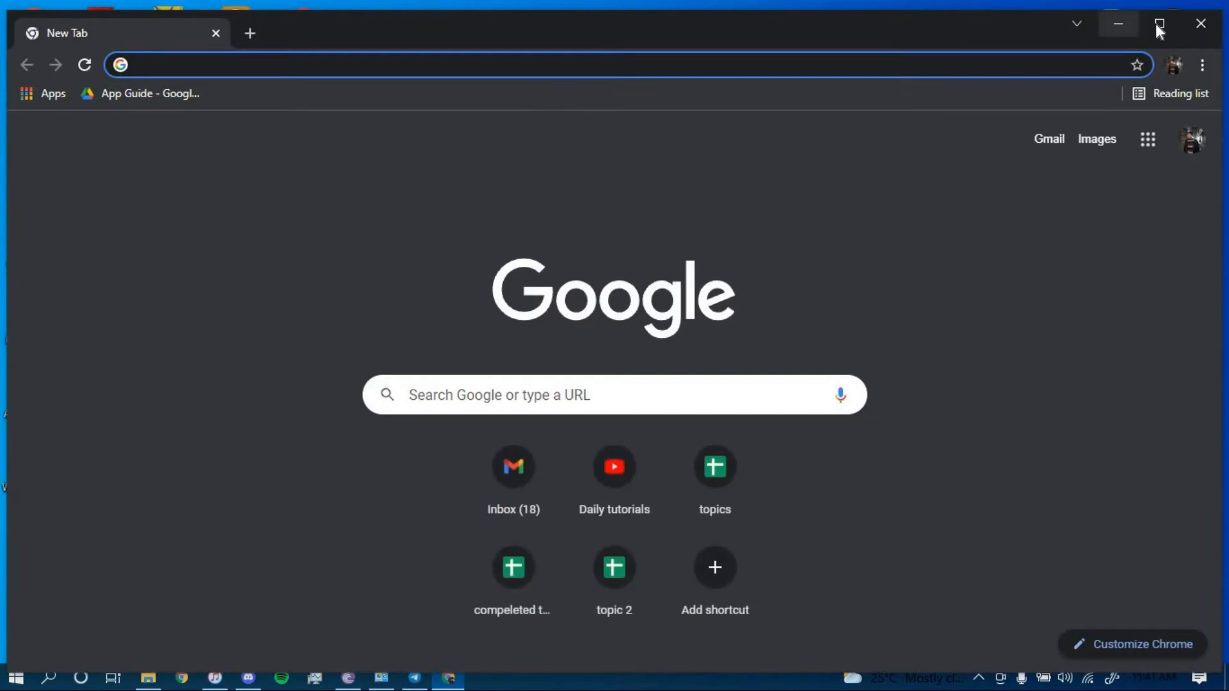
# - Maximize the window and load us.hsbc.com via the HSBC Personal Banking suggestion
pyautogui.click(1164, 23)
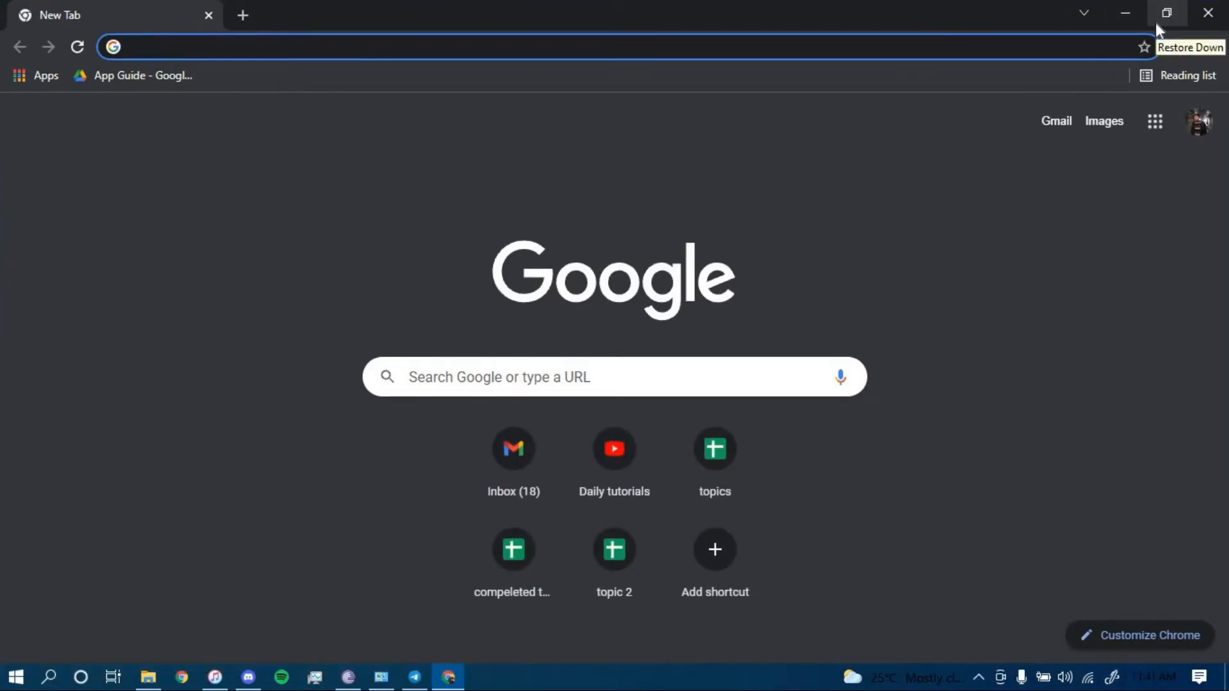
pyautogui.write('us.')
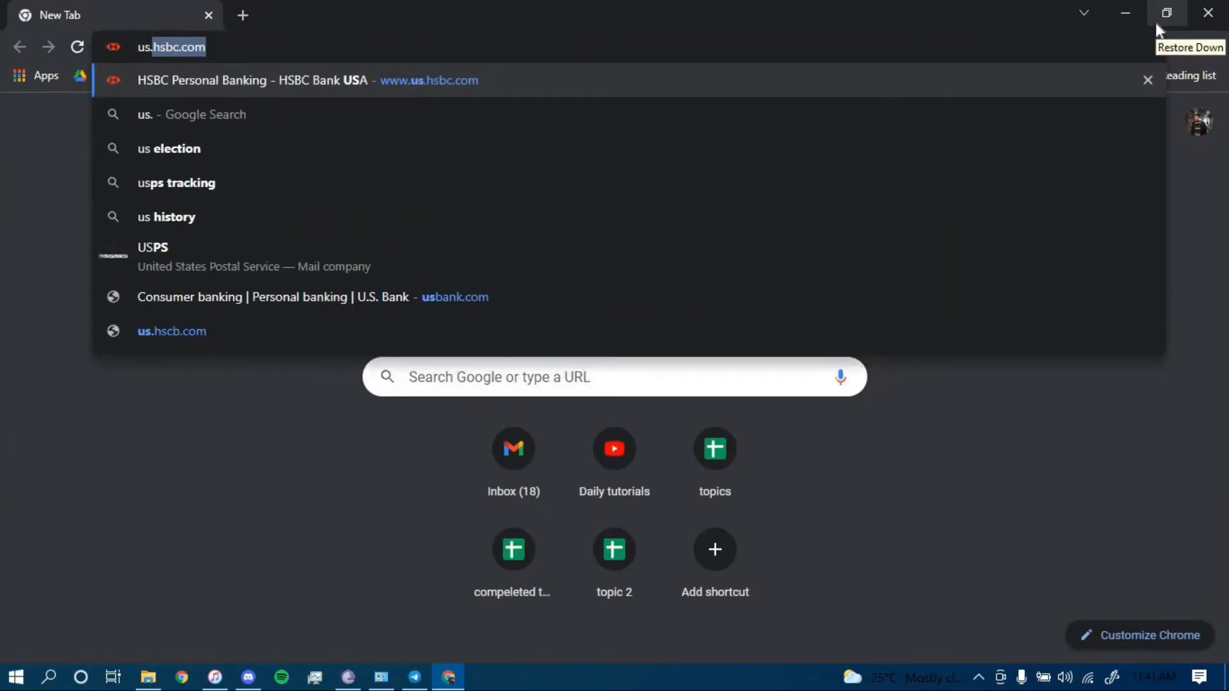
pyautogui.write('hsbc.com')
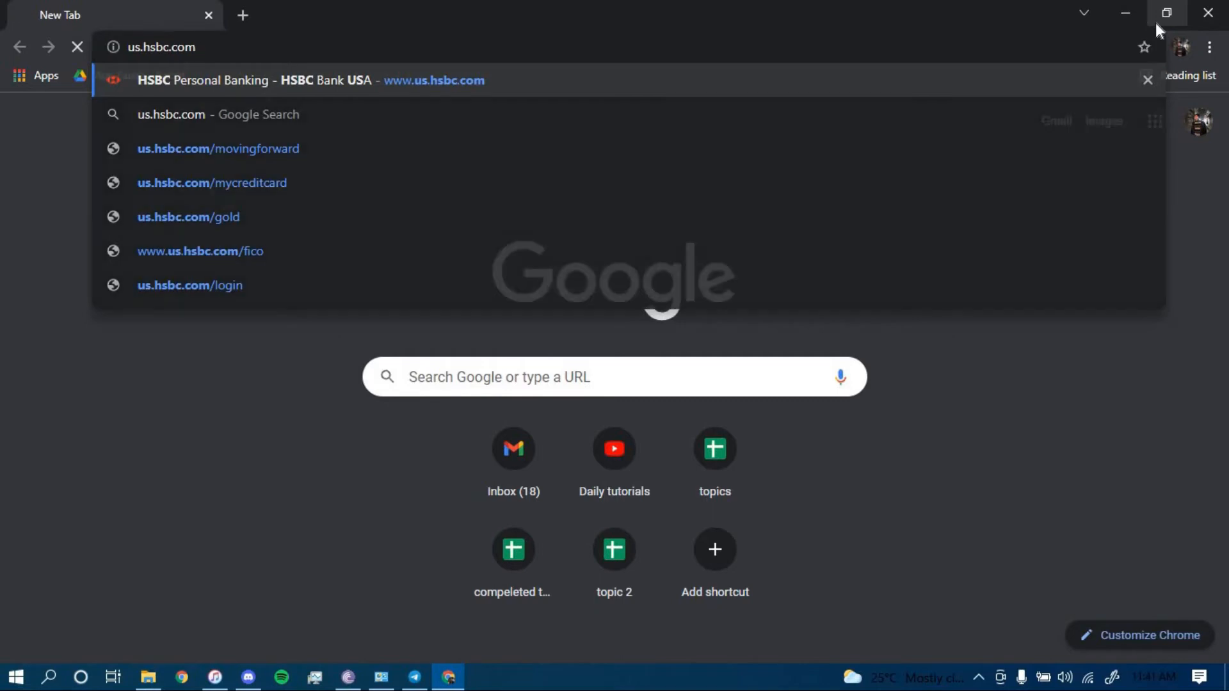
pyautogui.click(251, 79)
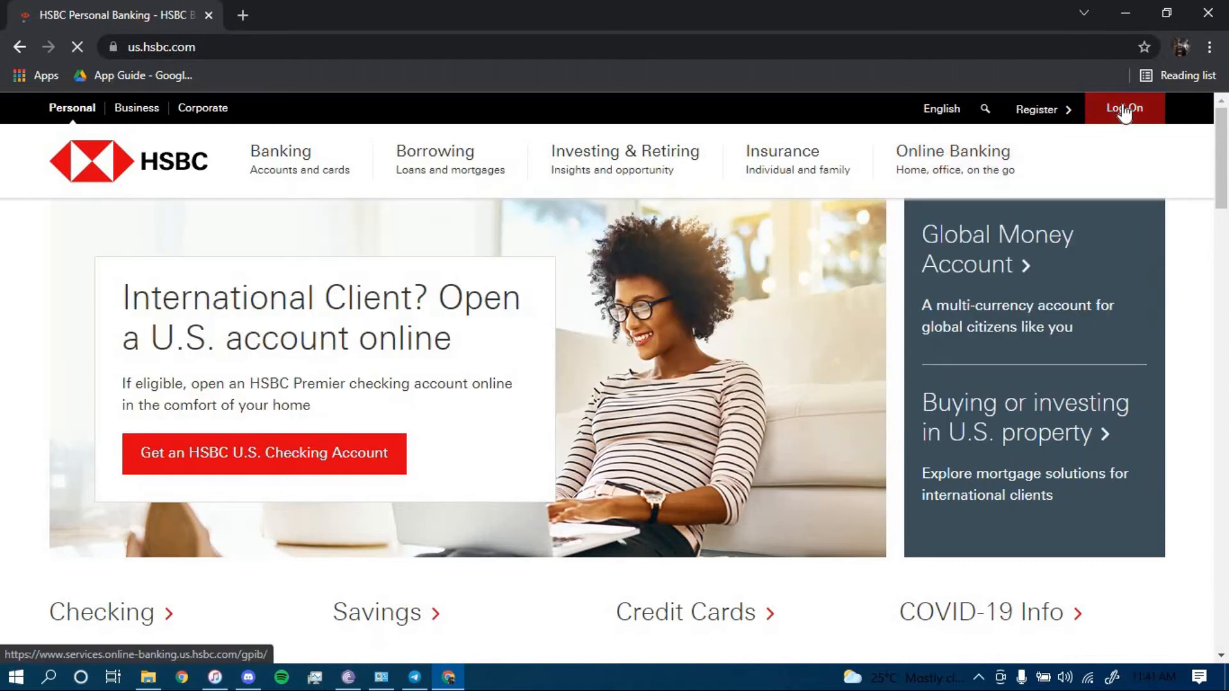
# - Go to the Online Banking Log on page from the red Log On button
pyautogui.click(1122, 107)
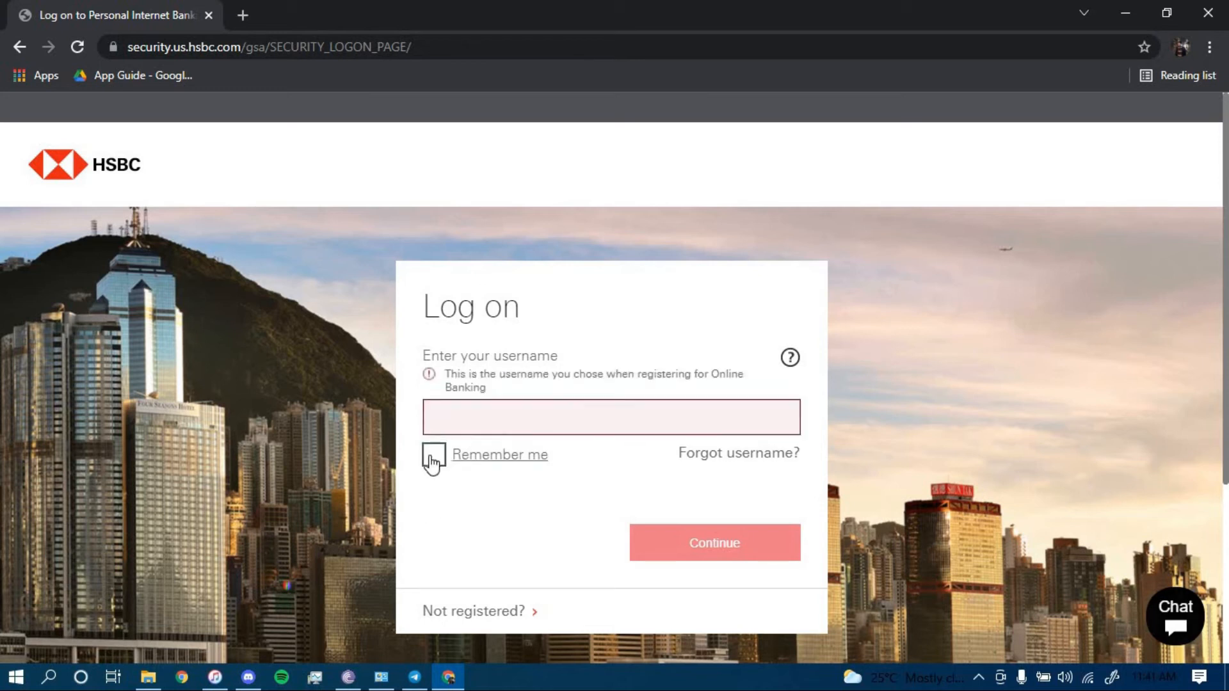
# - Tick Remember me beneath the empty username field
pyautogui.click(434, 454)
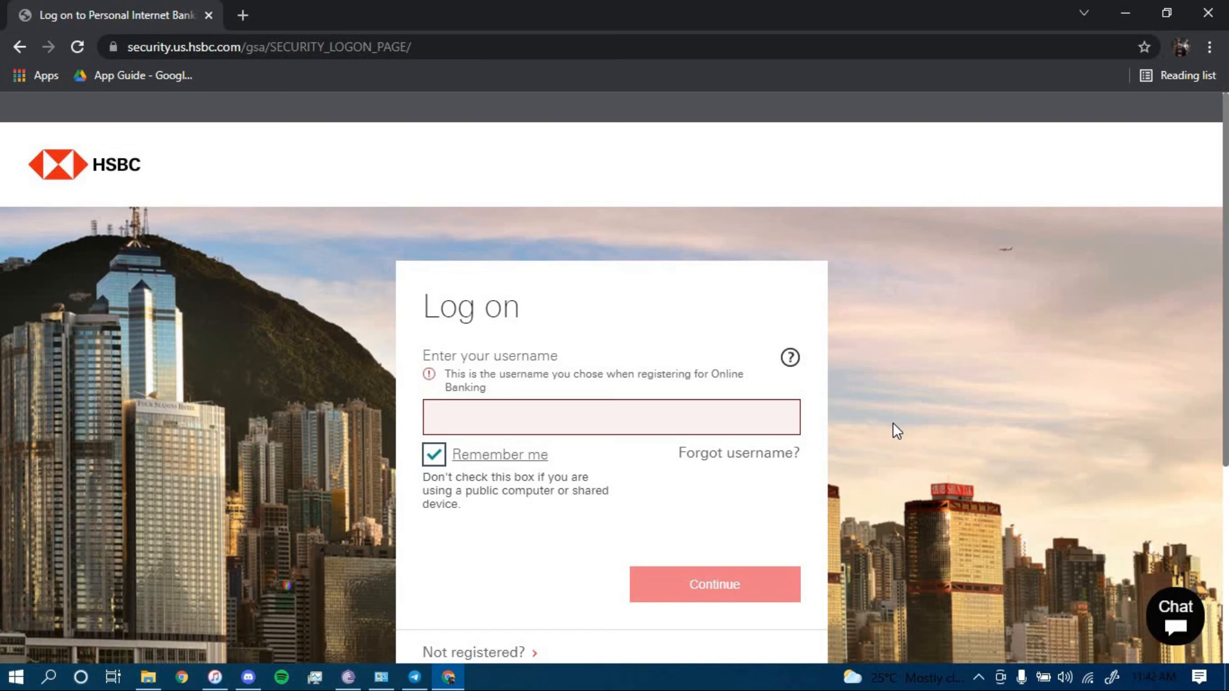
pyautogui.moveTo(812, 365)
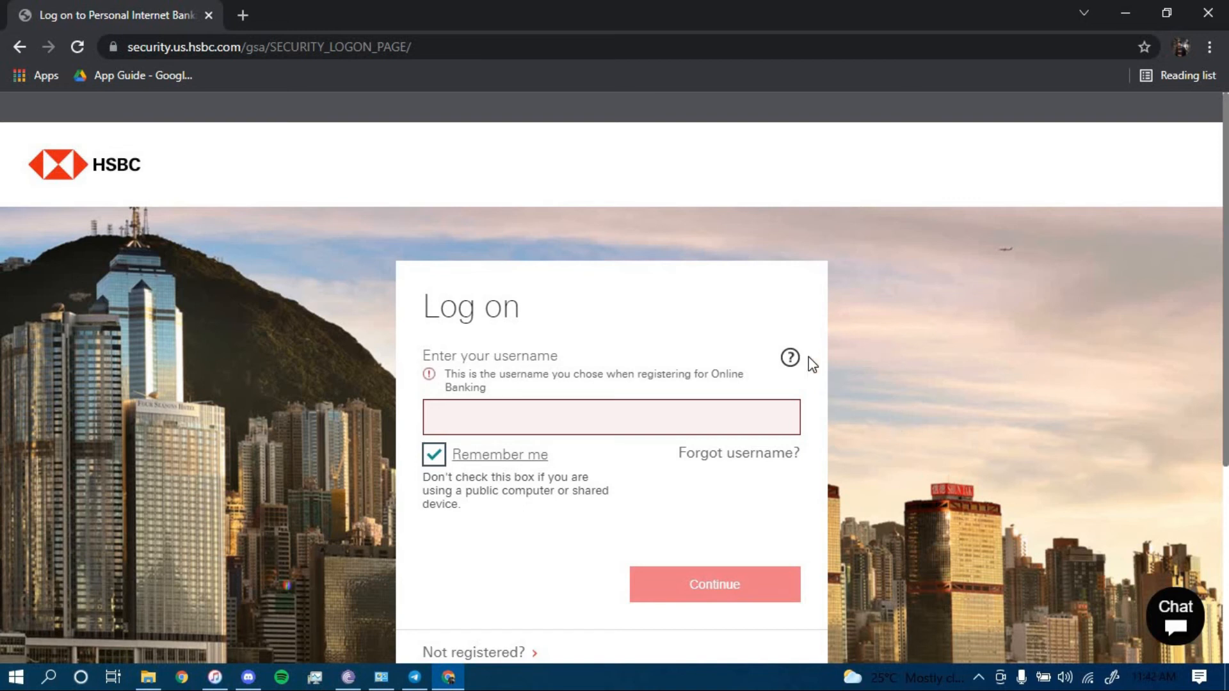
pyautogui.moveTo(645, 263)
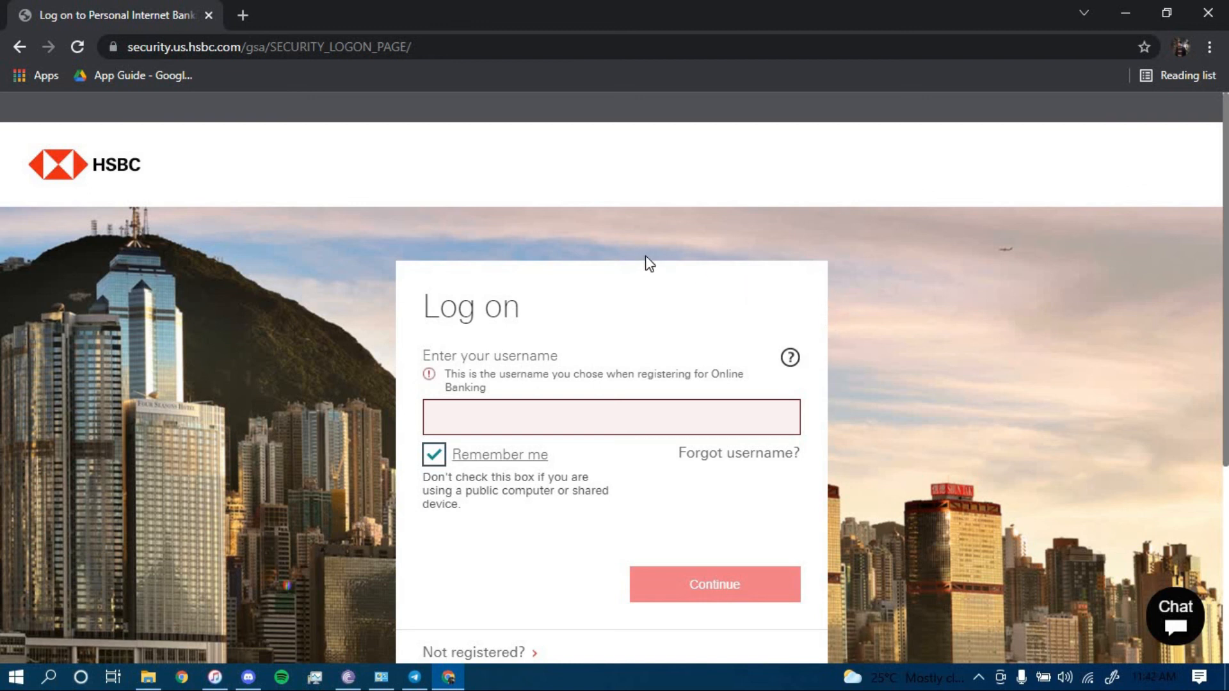
pyautogui.moveTo(655, 261)
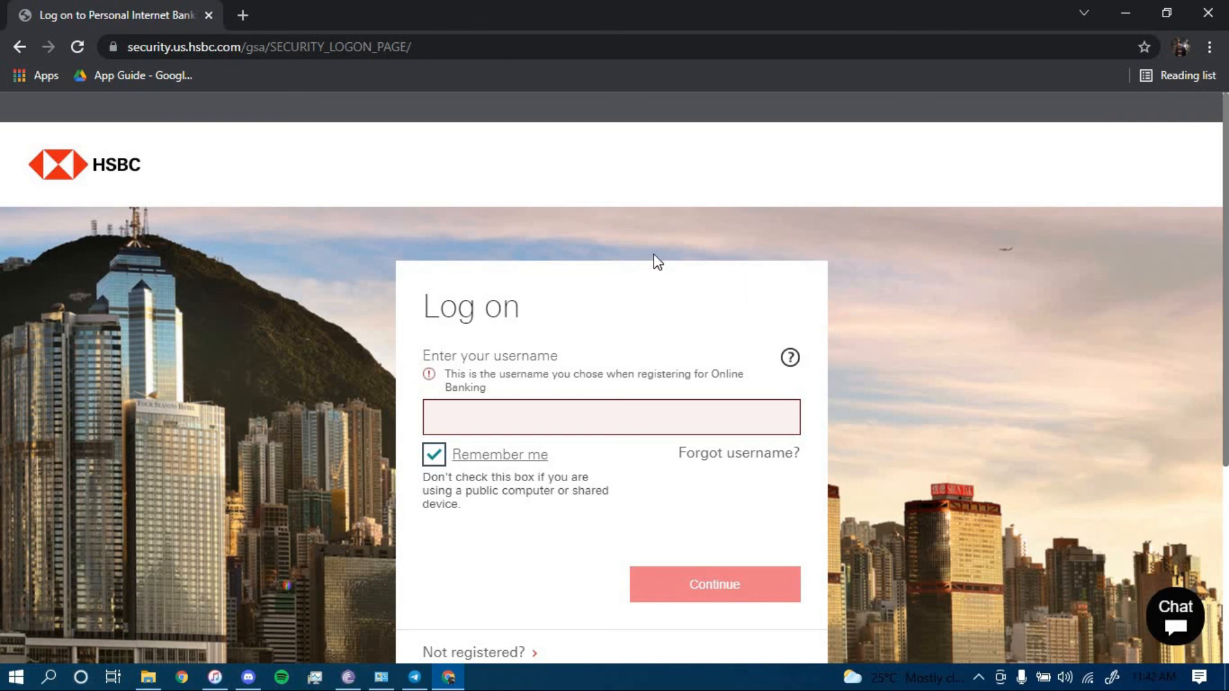